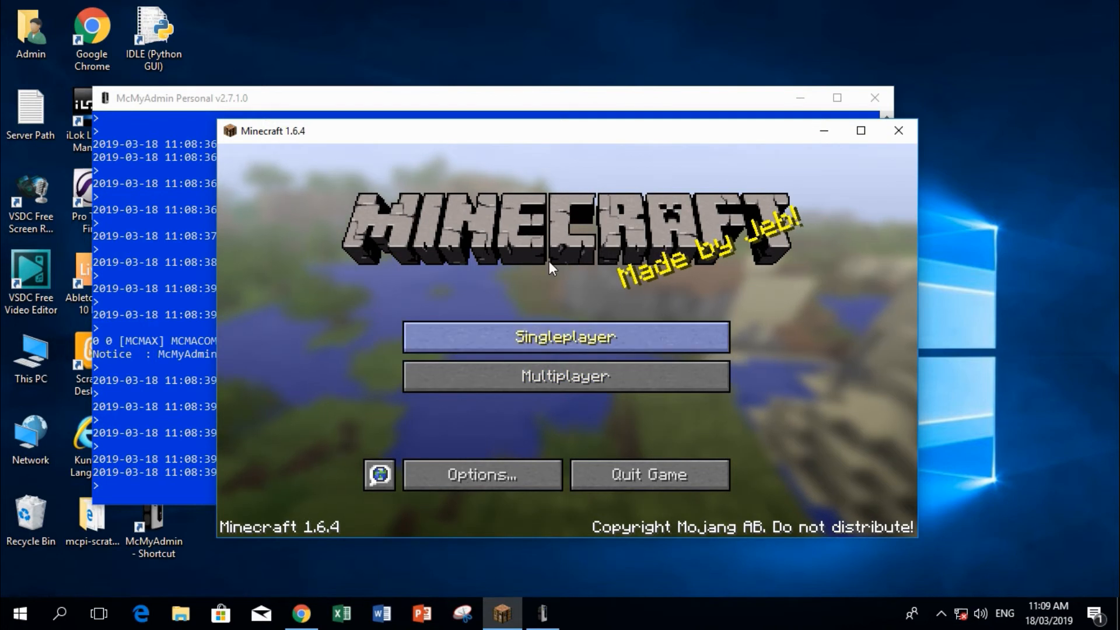
# Join the localhost Minecraft Server, hit the Connection Lost login error, and dismiss it
pyautogui.click(566, 376)
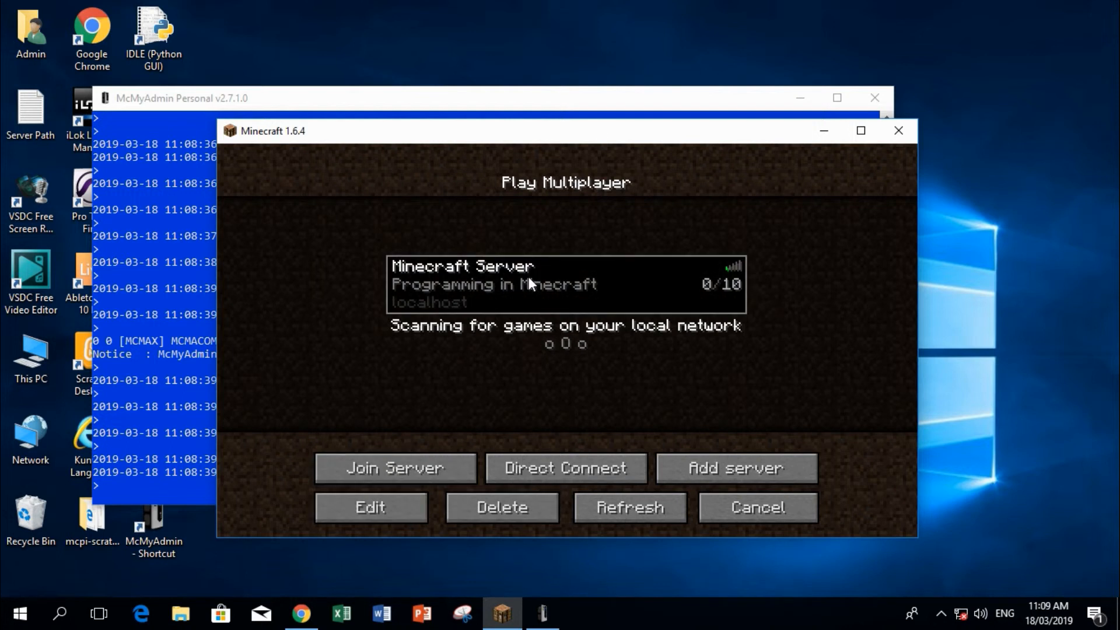
pyautogui.click(396, 467)
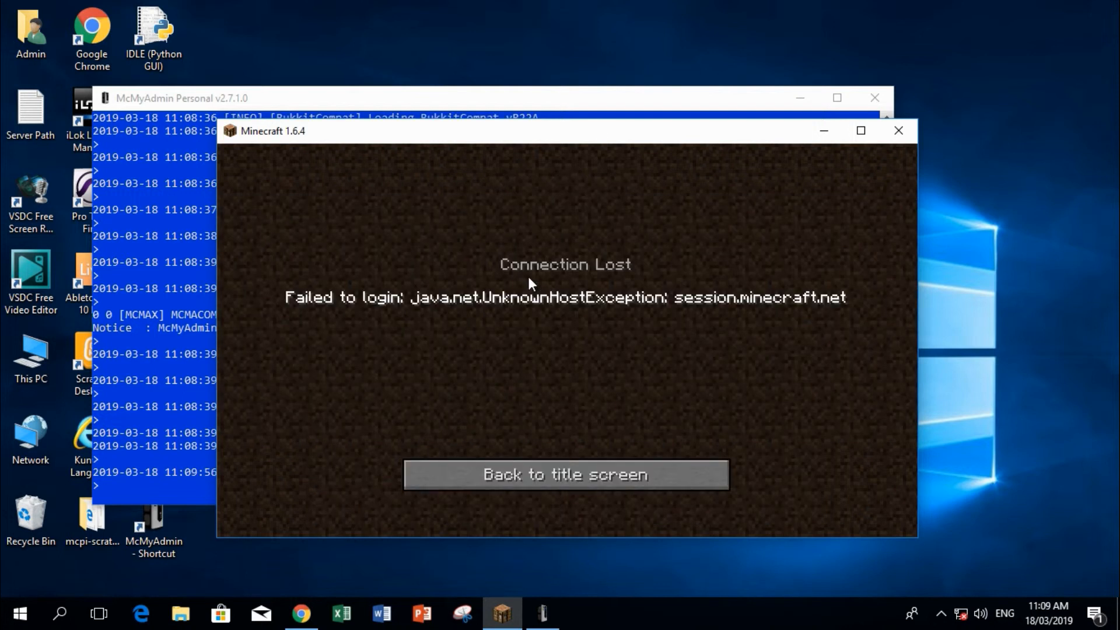
pyautogui.moveTo(381, 316)
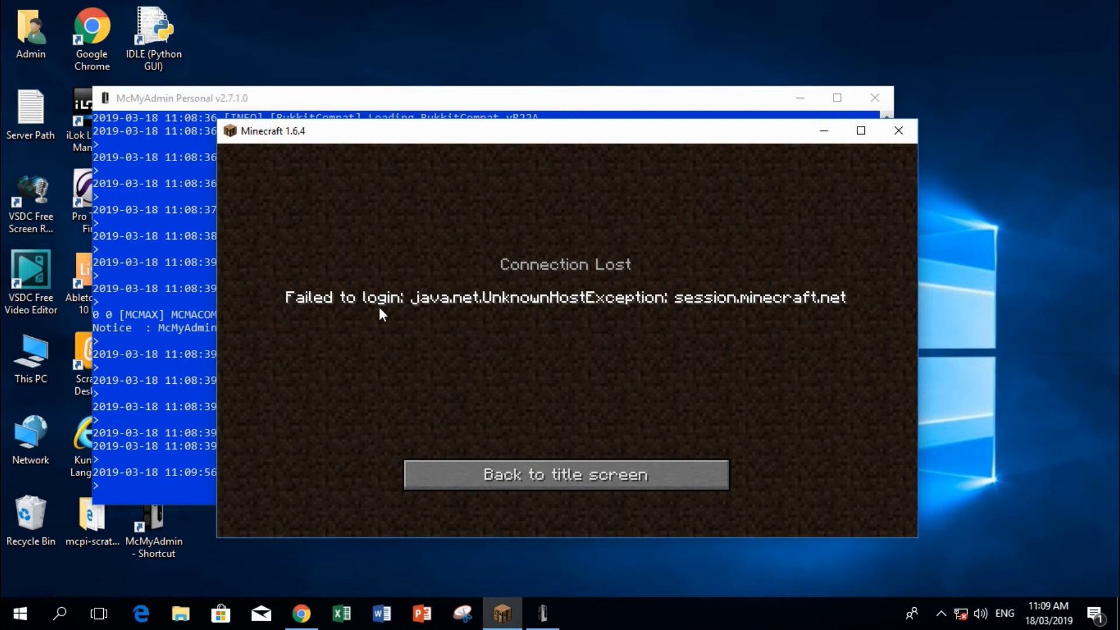
pyautogui.moveTo(457, 311)
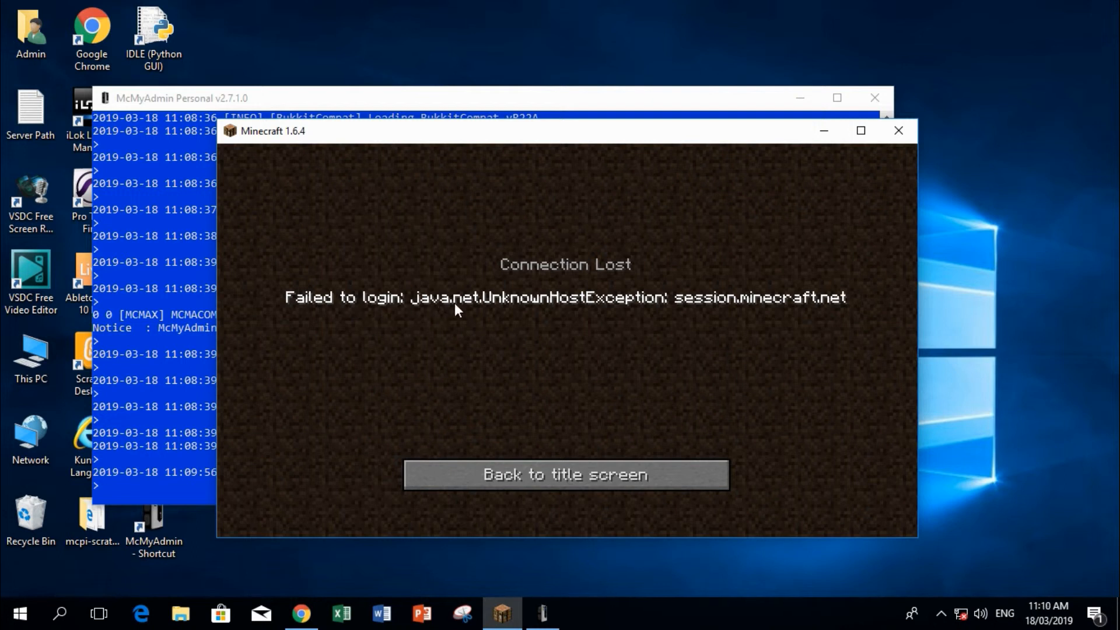
pyautogui.moveTo(686, 307)
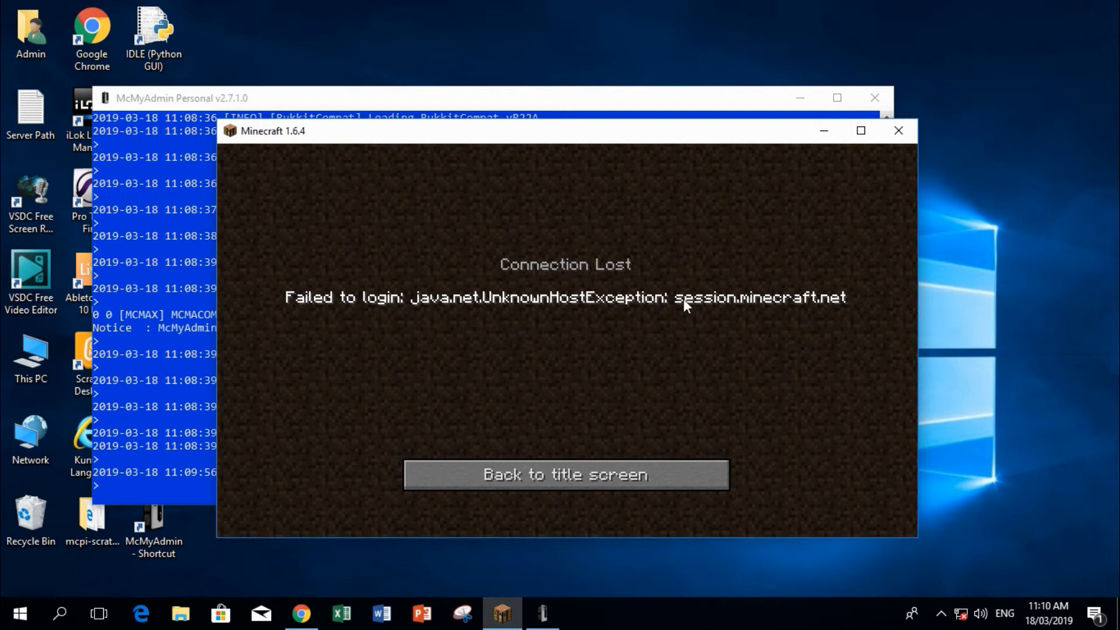
pyautogui.moveTo(789, 338)
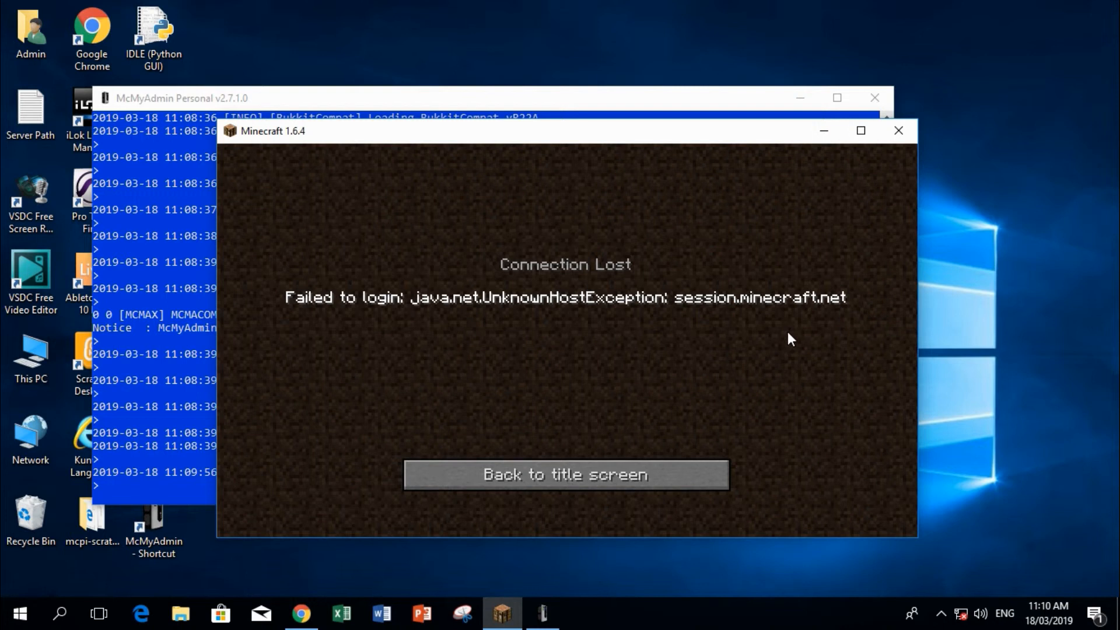
pyautogui.moveTo(716, 483)
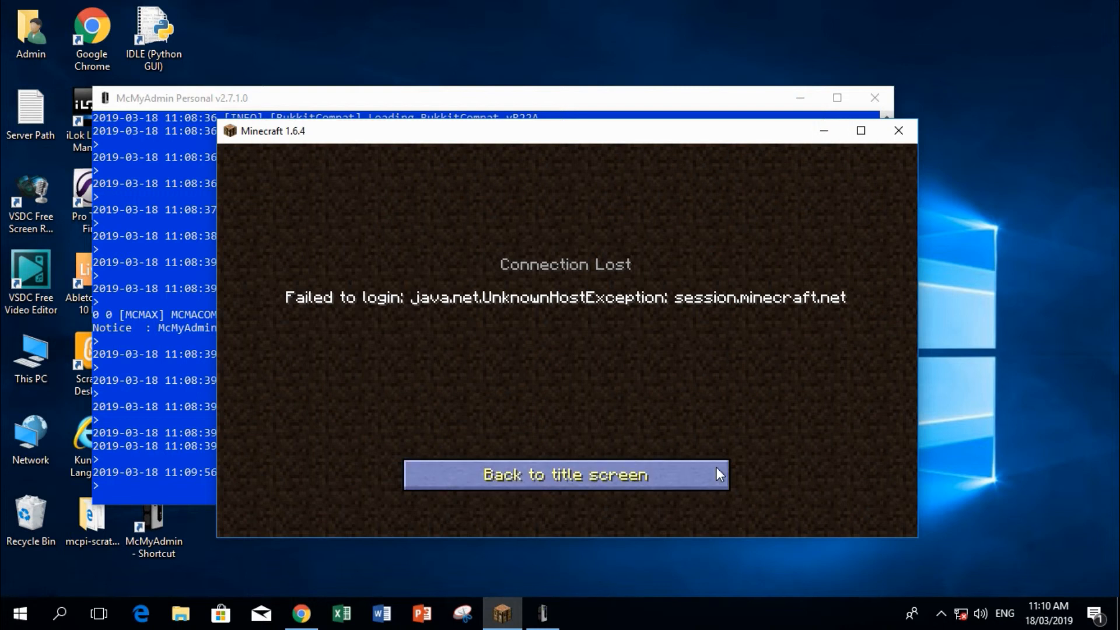
pyautogui.moveTo(669, 490)
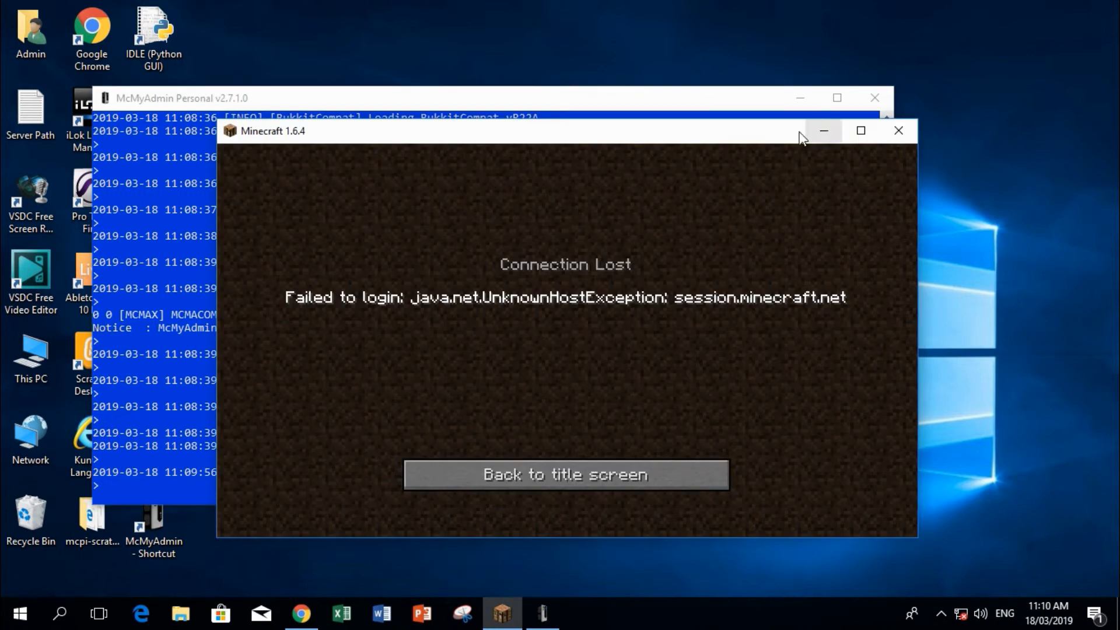
pyautogui.moveTo(781, 140)
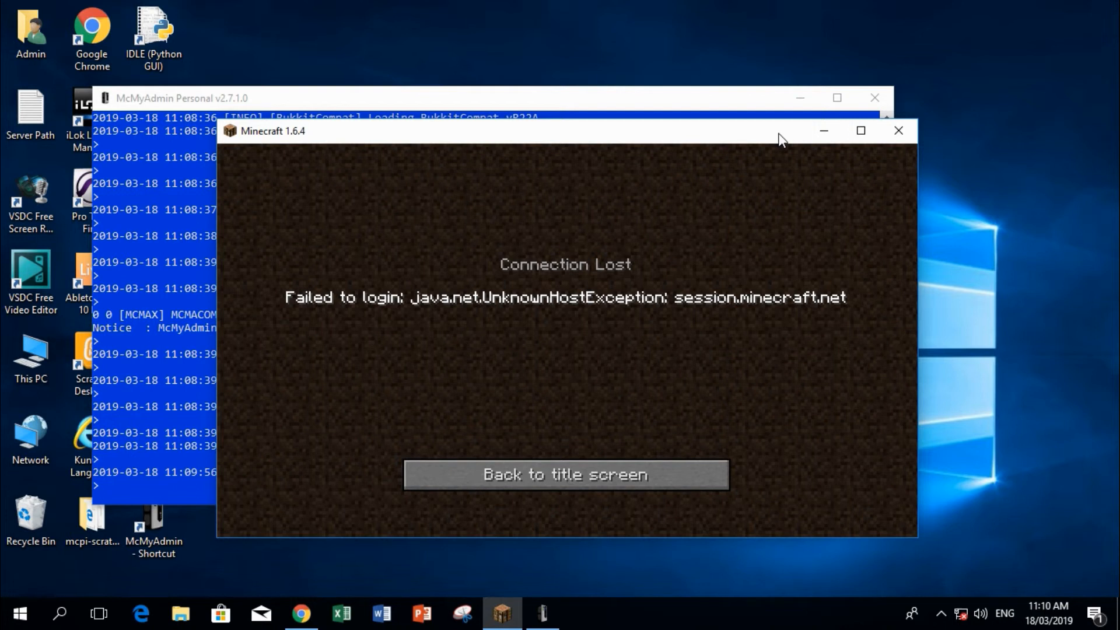
pyautogui.moveTo(711, 493)
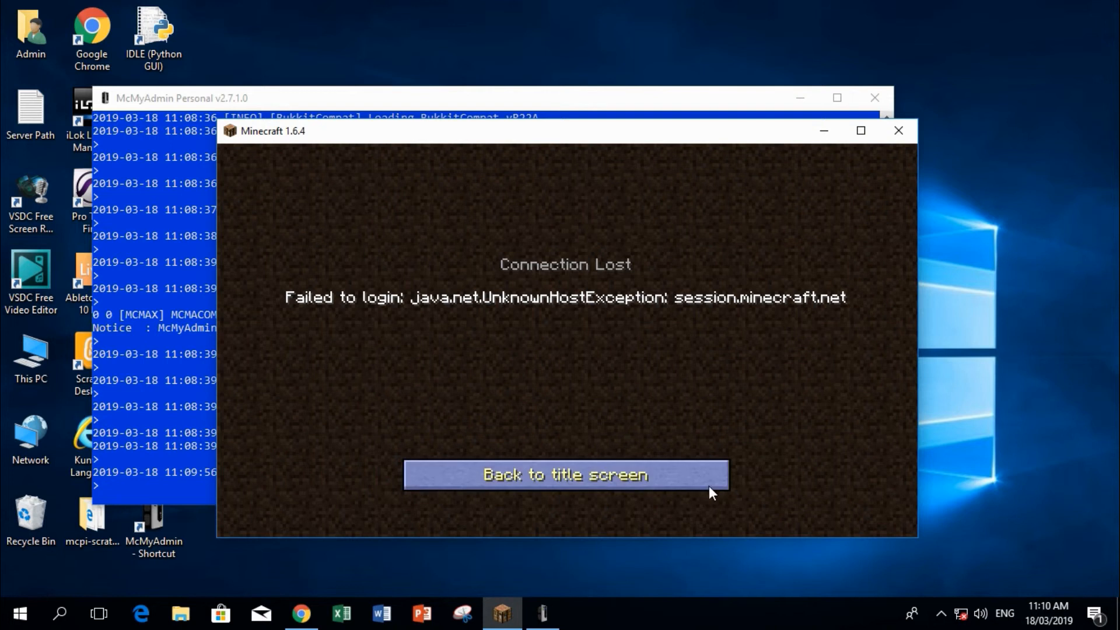
pyautogui.click(563, 476)
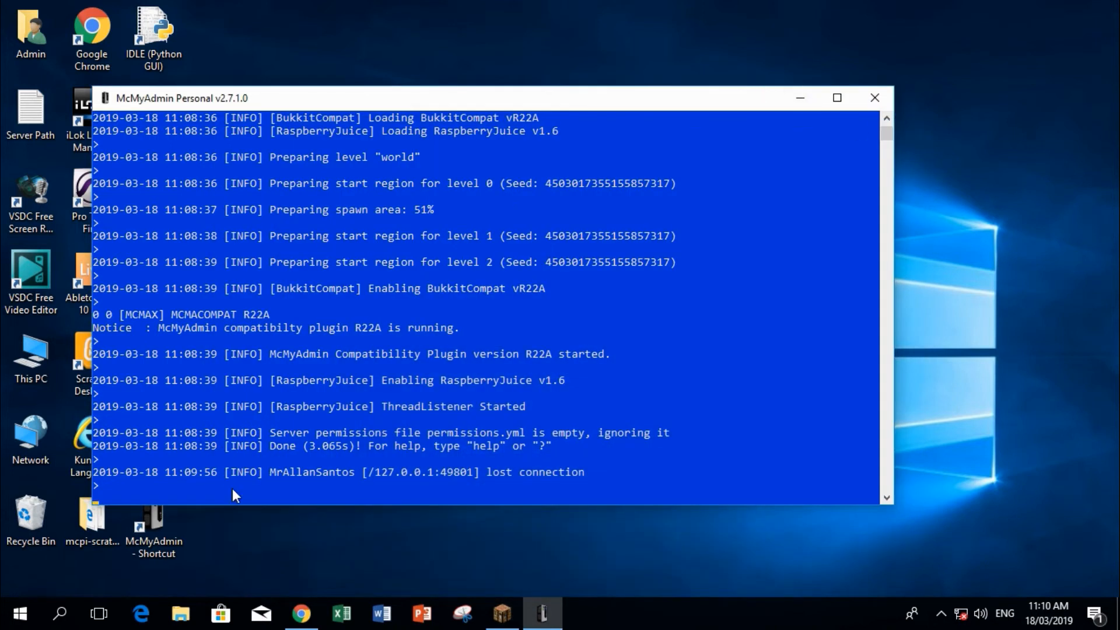
# Stop the server with /quit and close the McMyAdmin console window
pyautogui.write('/quit')
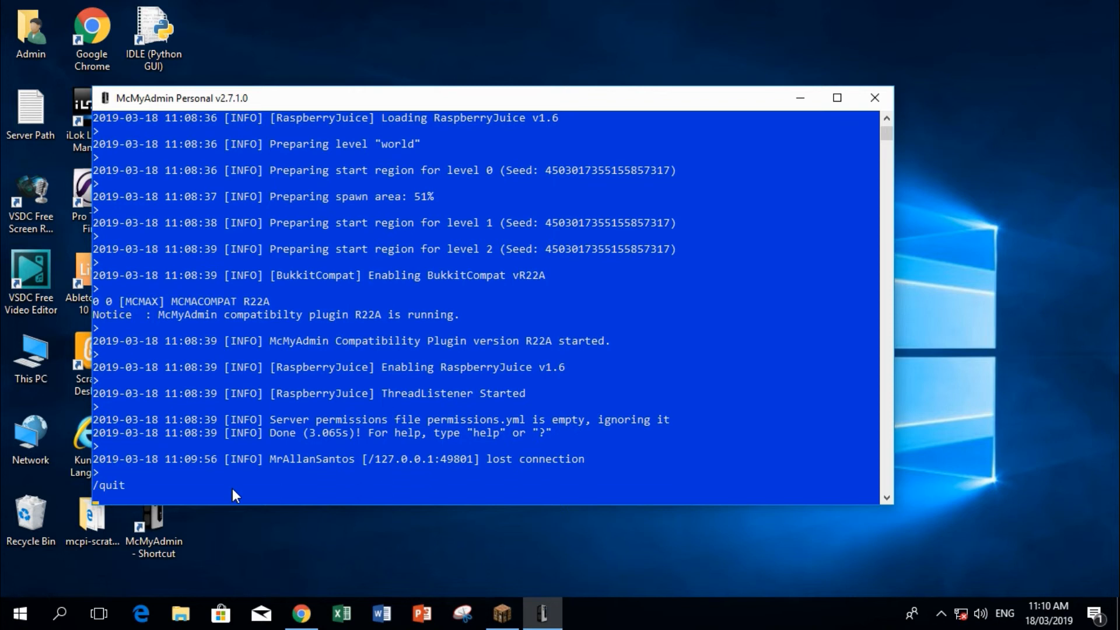
pyautogui.moveTo(875, 98)
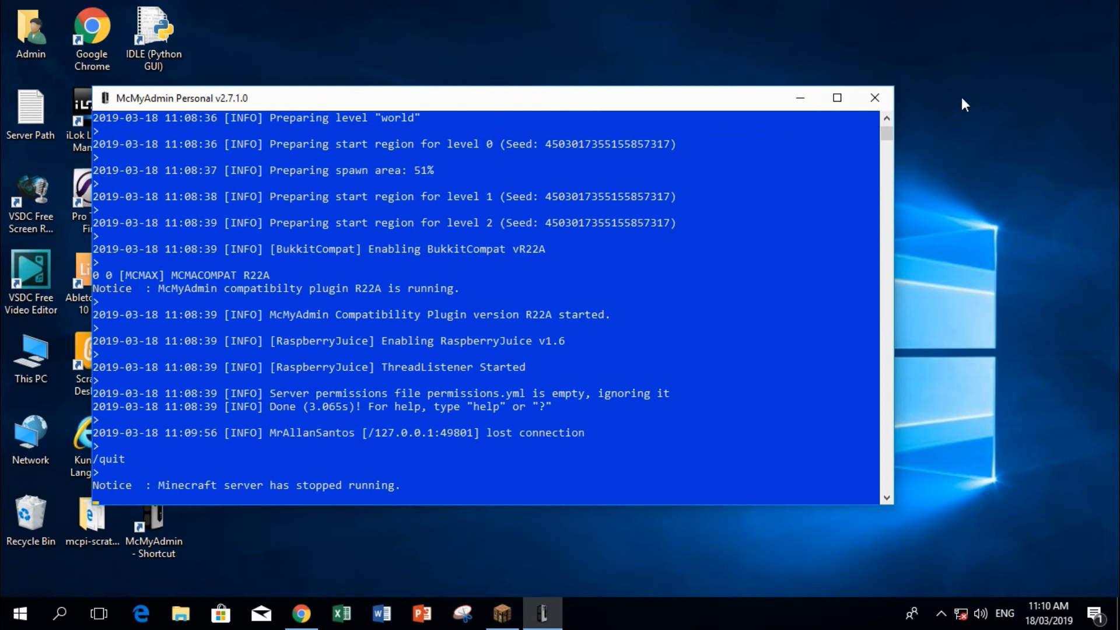
pyautogui.click(875, 97)
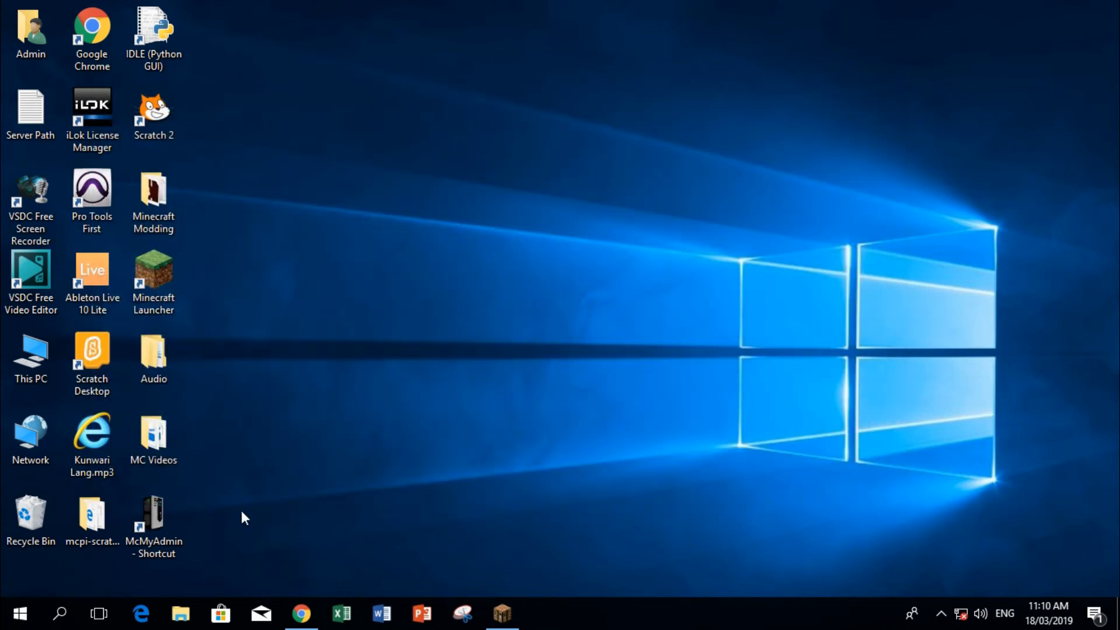
# Open the Minecraft server folder inside the McMyAdmin install location
pyautogui.rightClick(153, 516)
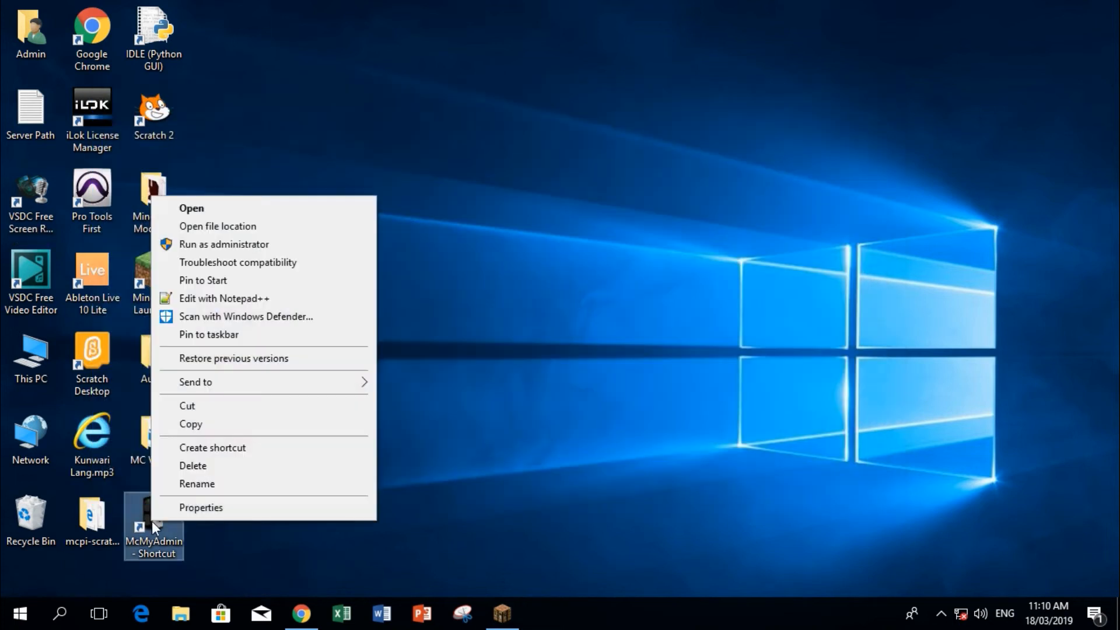
pyautogui.moveTo(227, 528)
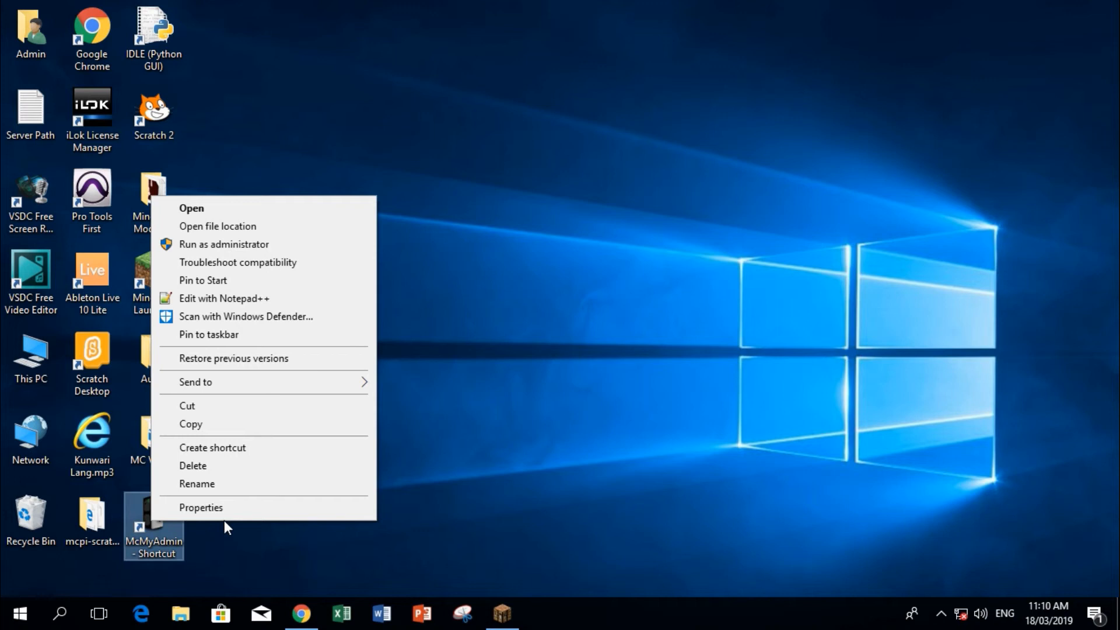
pyautogui.moveTo(226, 230)
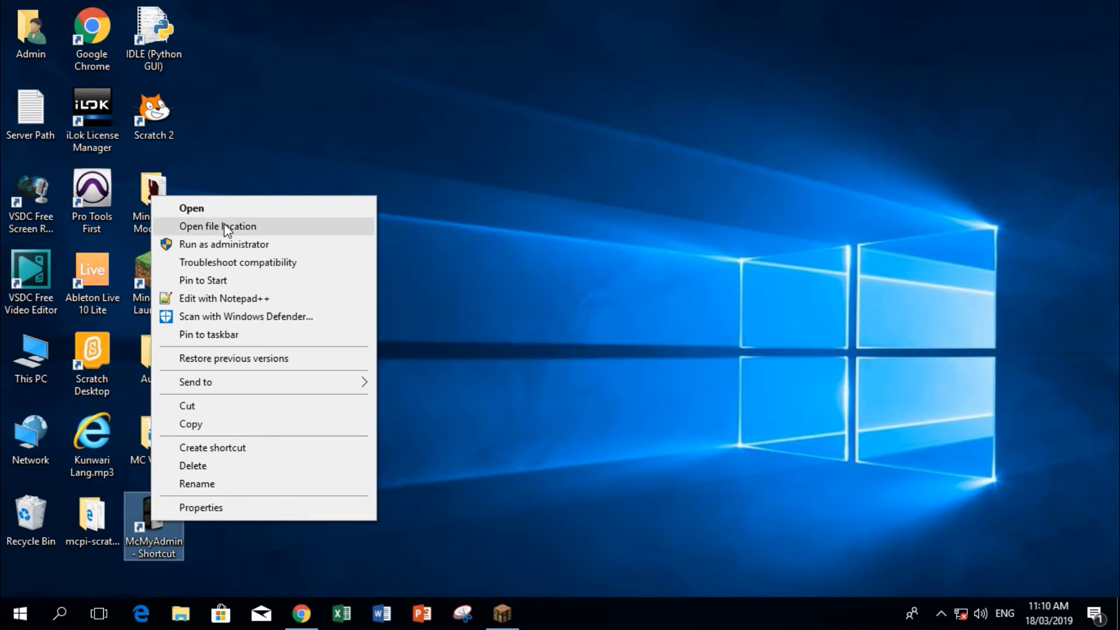
pyautogui.click(217, 226)
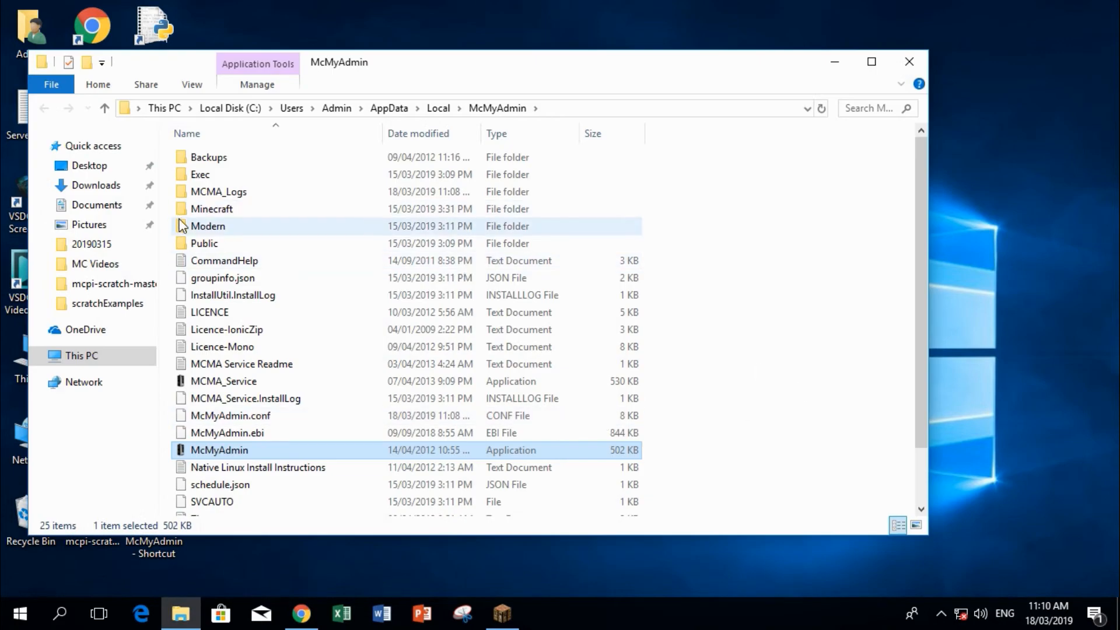
pyautogui.click(211, 209)
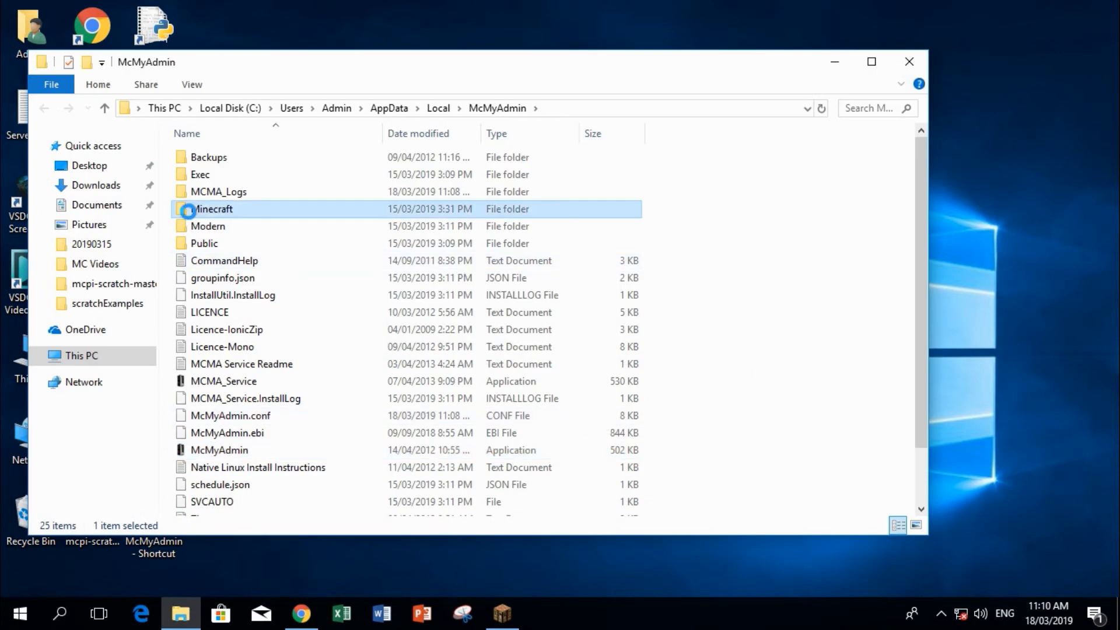
pyautogui.doubleClick(212, 209)
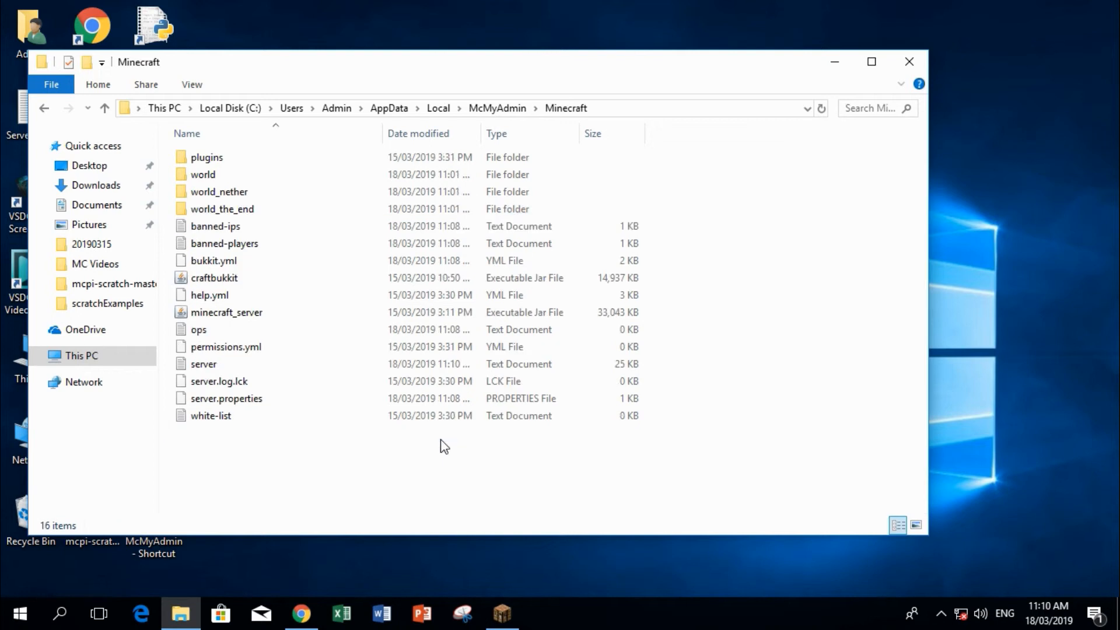
# Open server.properties in Notepad++
pyautogui.click(226, 399)
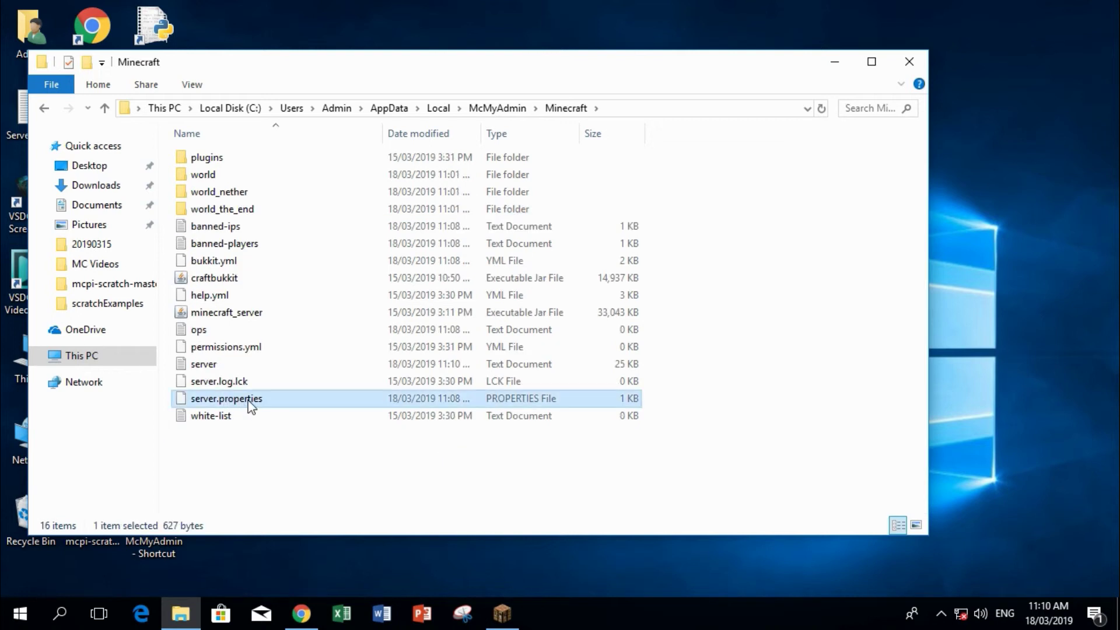
pyautogui.moveTo(250, 404)
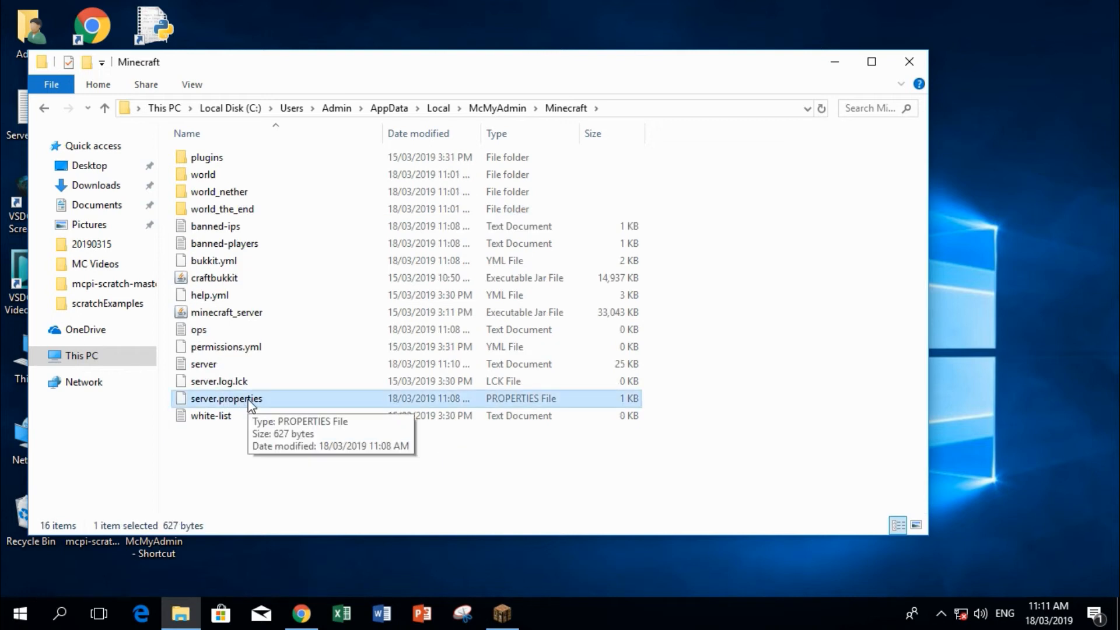
pyautogui.rightClick(226, 399)
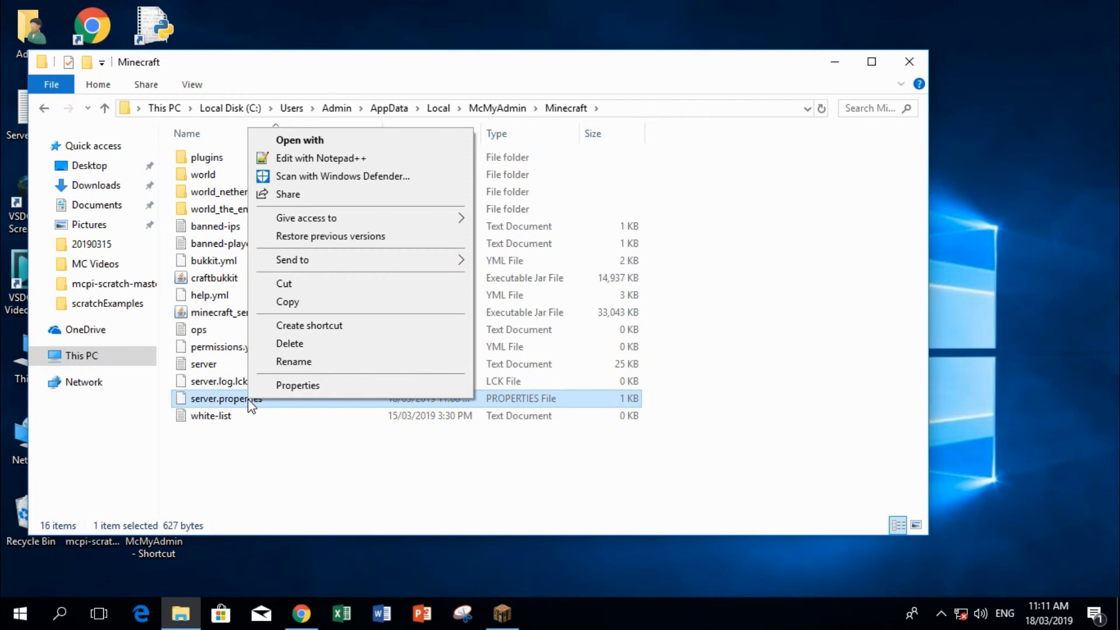
pyautogui.moveTo(361, 160)
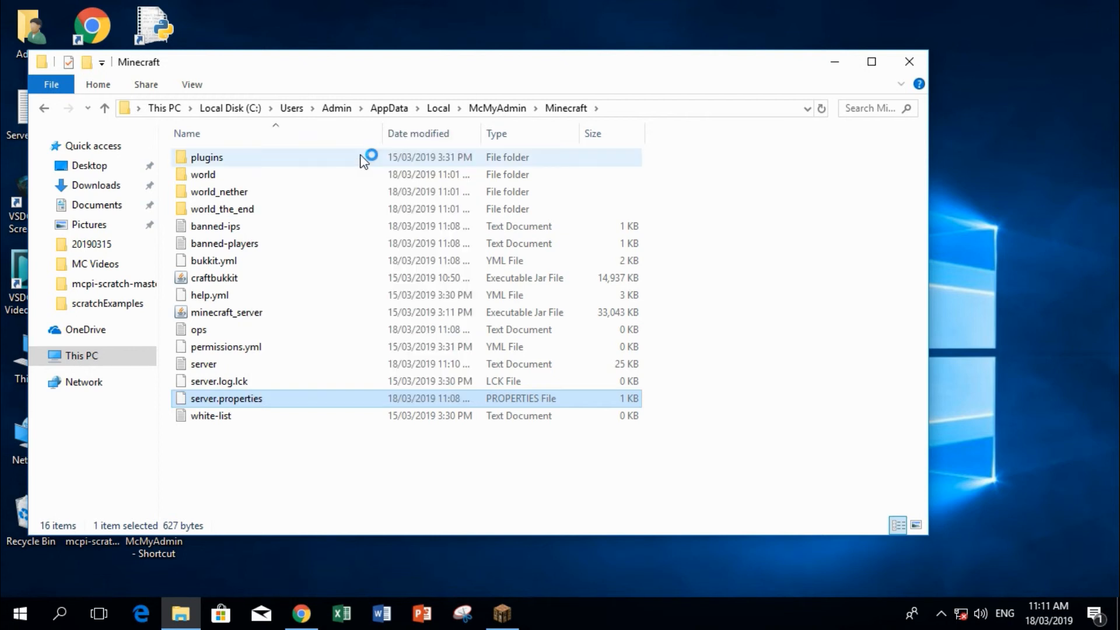
pyautogui.doubleClick(225, 398)
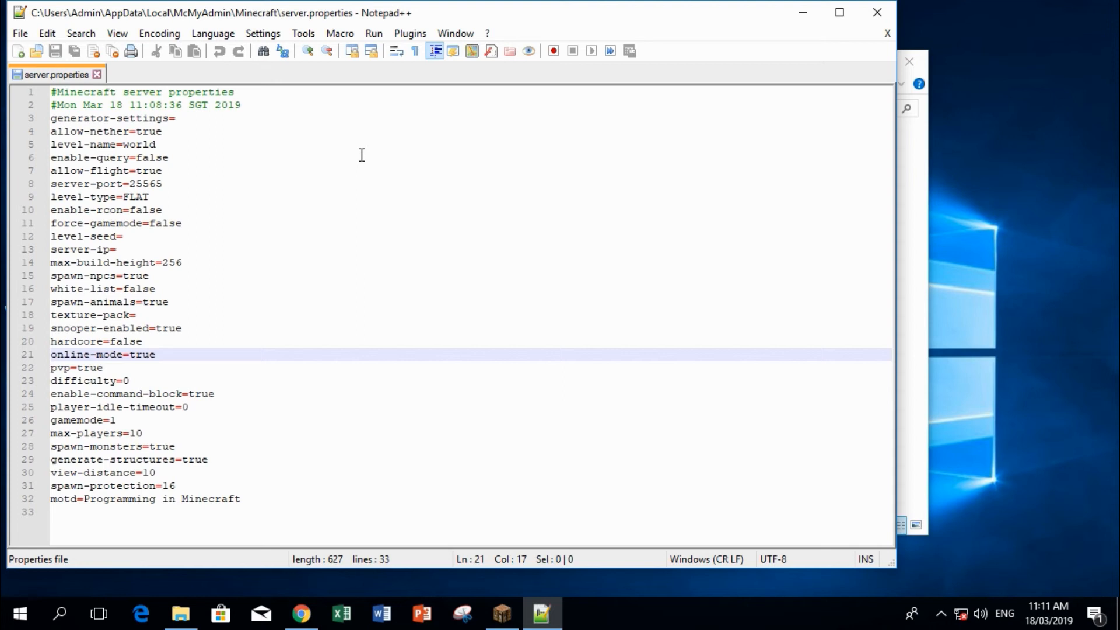
# Change online-mode=true to online-mode=false in server.properties
pyautogui.click(163, 355)
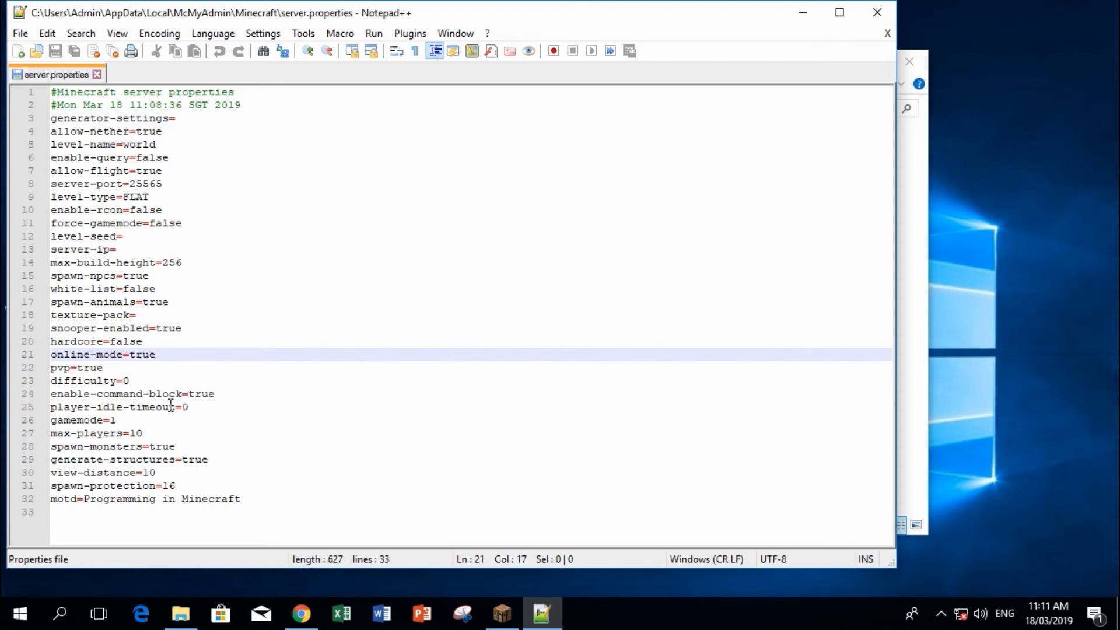
pyautogui.doubleClick(140, 354)
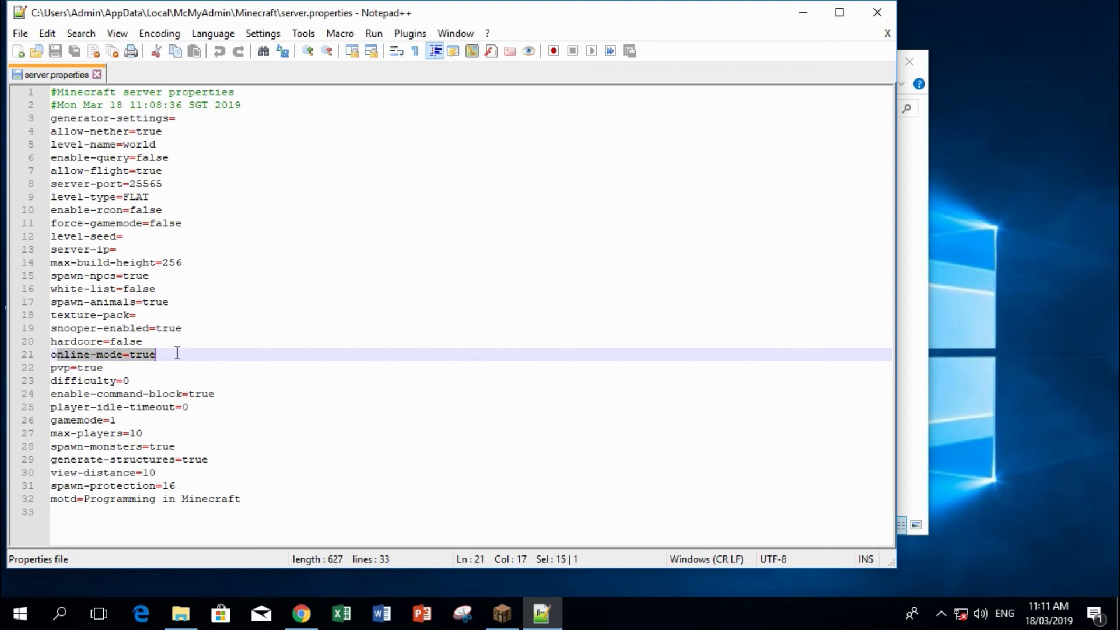
pyautogui.click(105, 355)
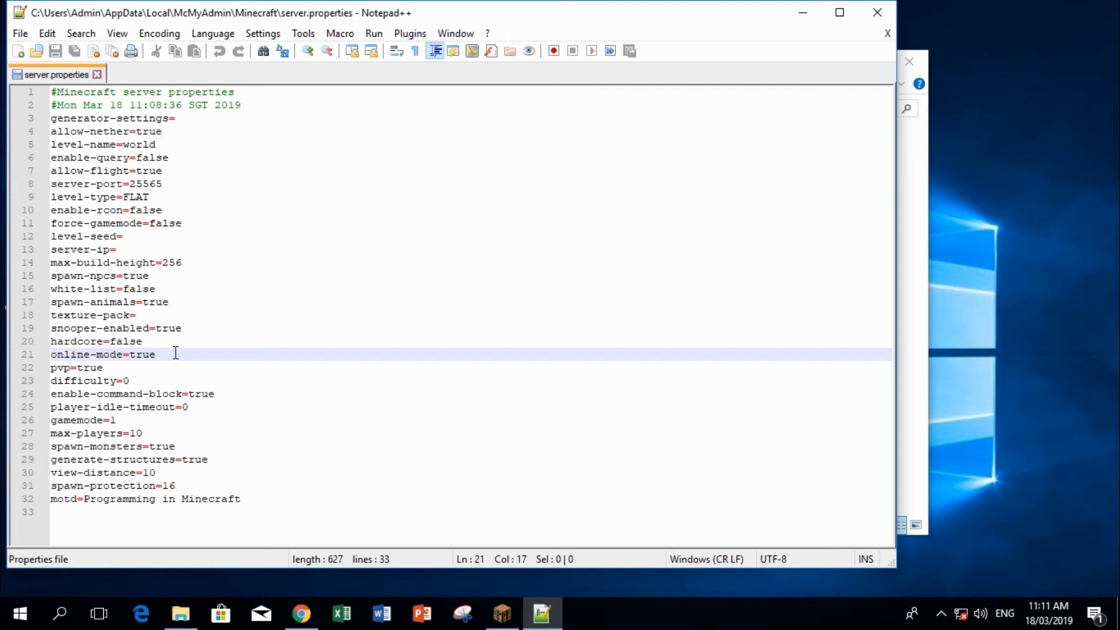
pyautogui.press('Backspace')
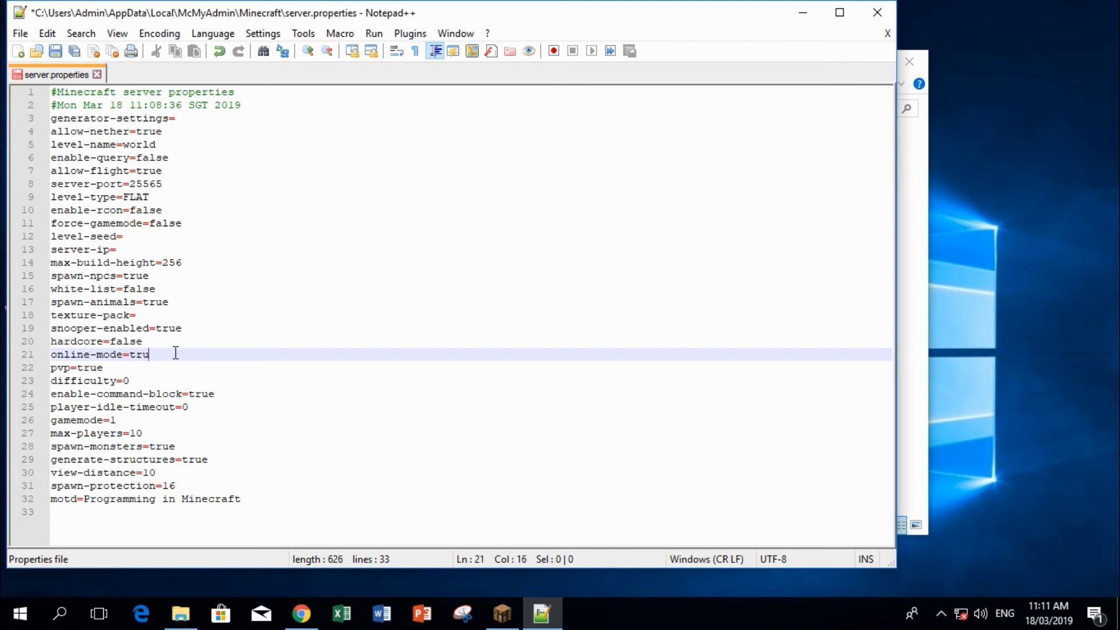
pyautogui.write('false')
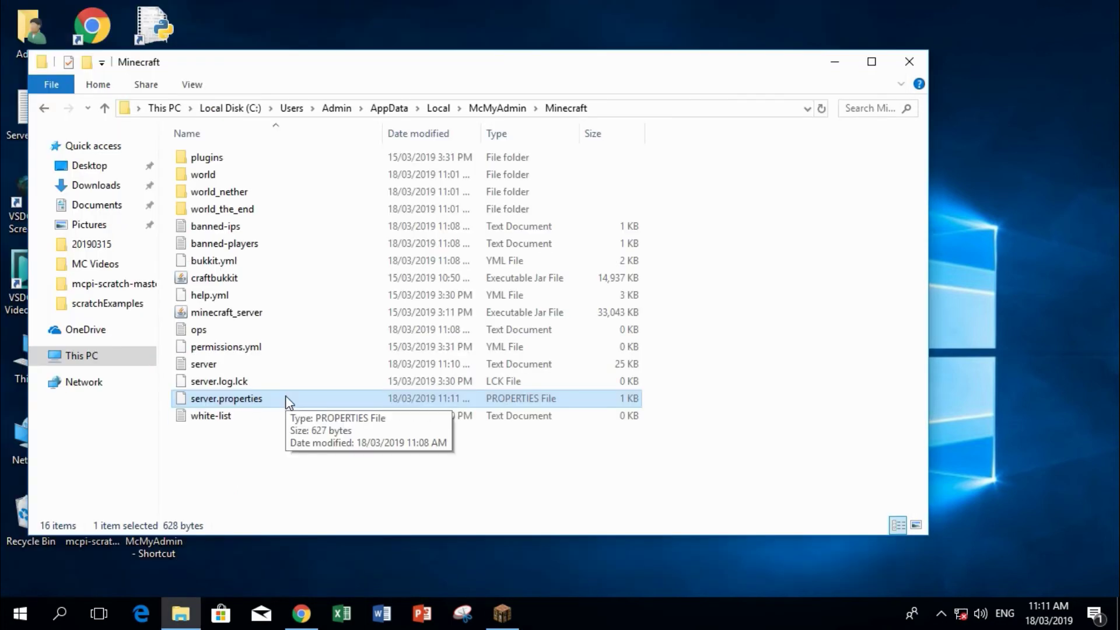
# Mark server.properties Read-only in its Properties dialog, then close the folder window
pyautogui.rightClick(225, 398)
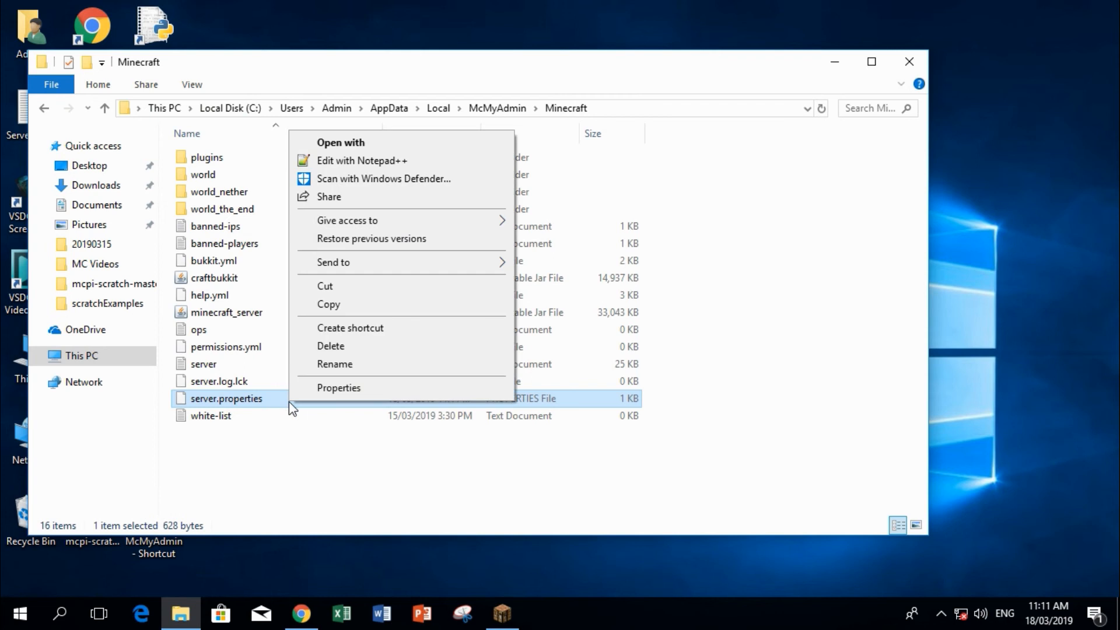
pyautogui.moveTo(326, 394)
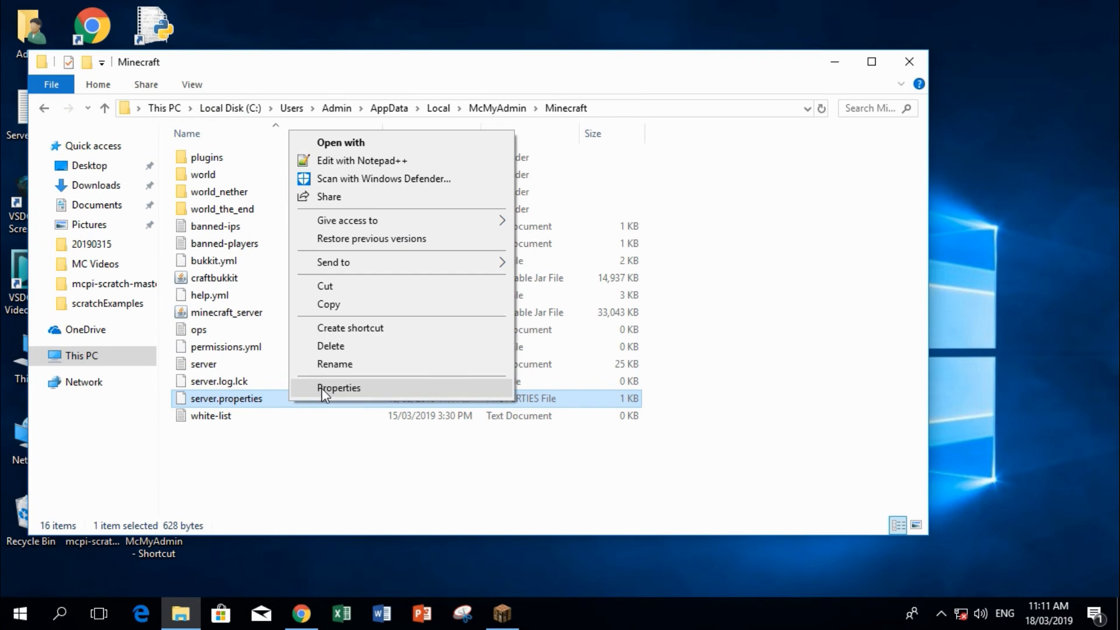
pyautogui.click(338, 388)
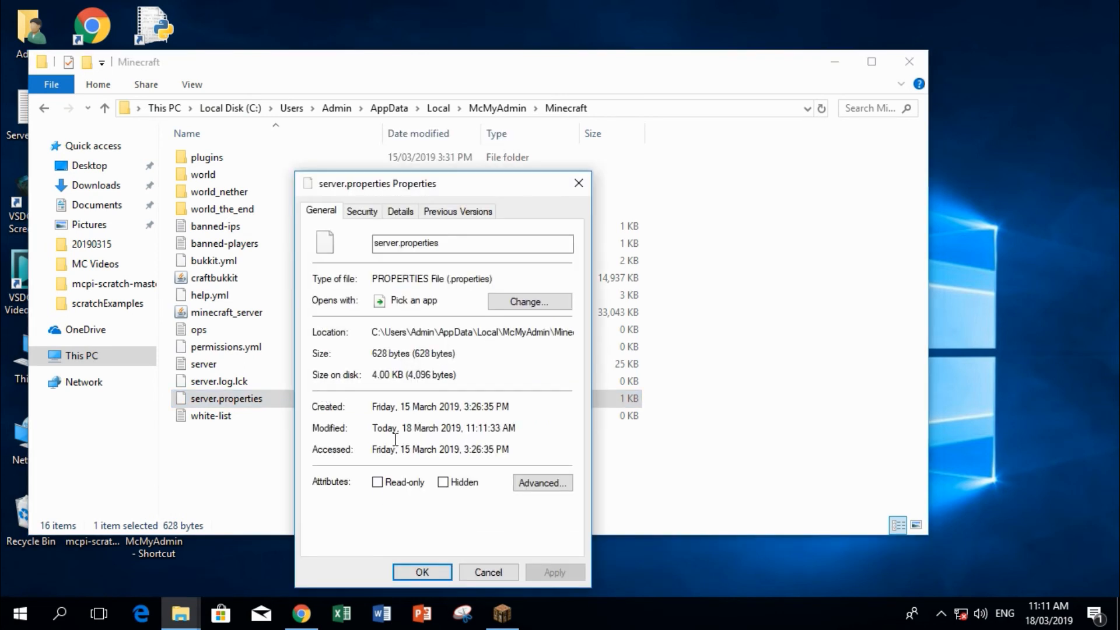
pyautogui.click(376, 481)
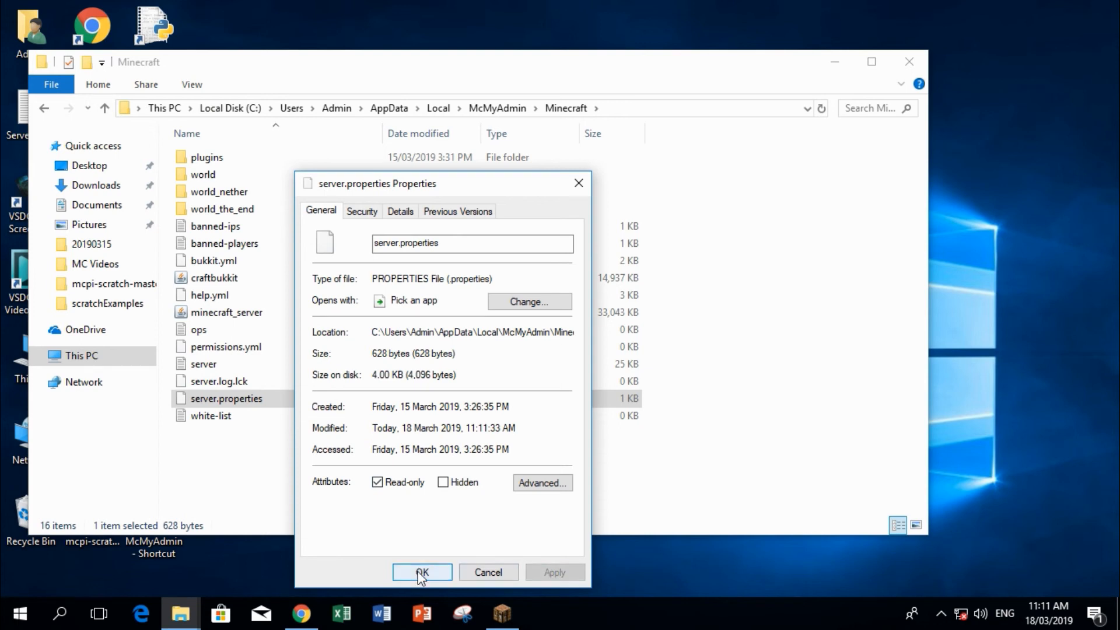
pyautogui.click(422, 573)
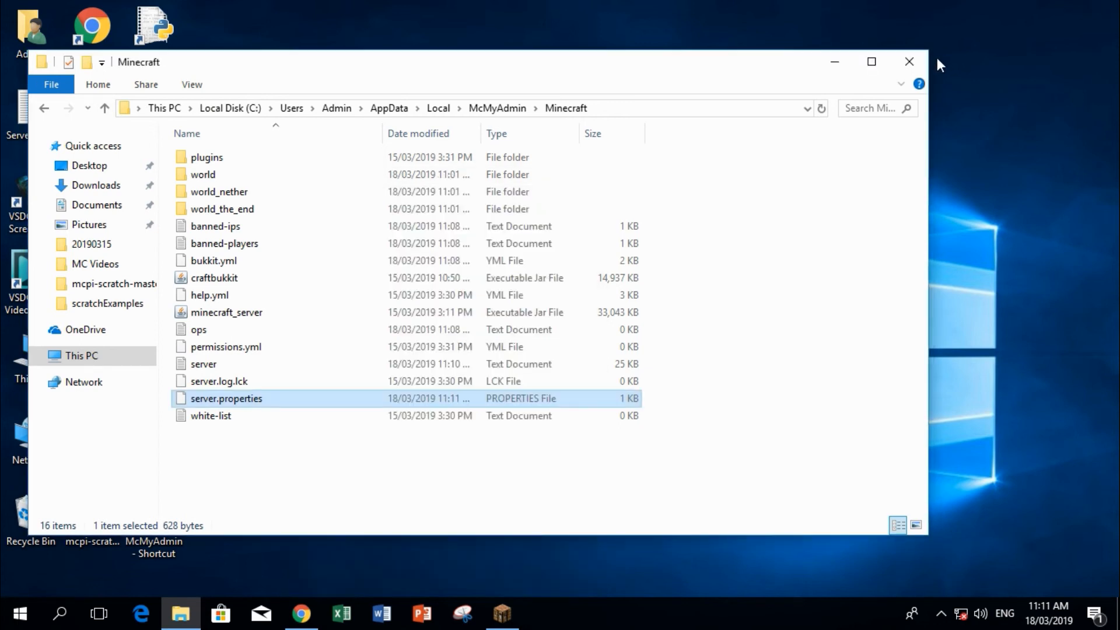
pyautogui.click(909, 61)
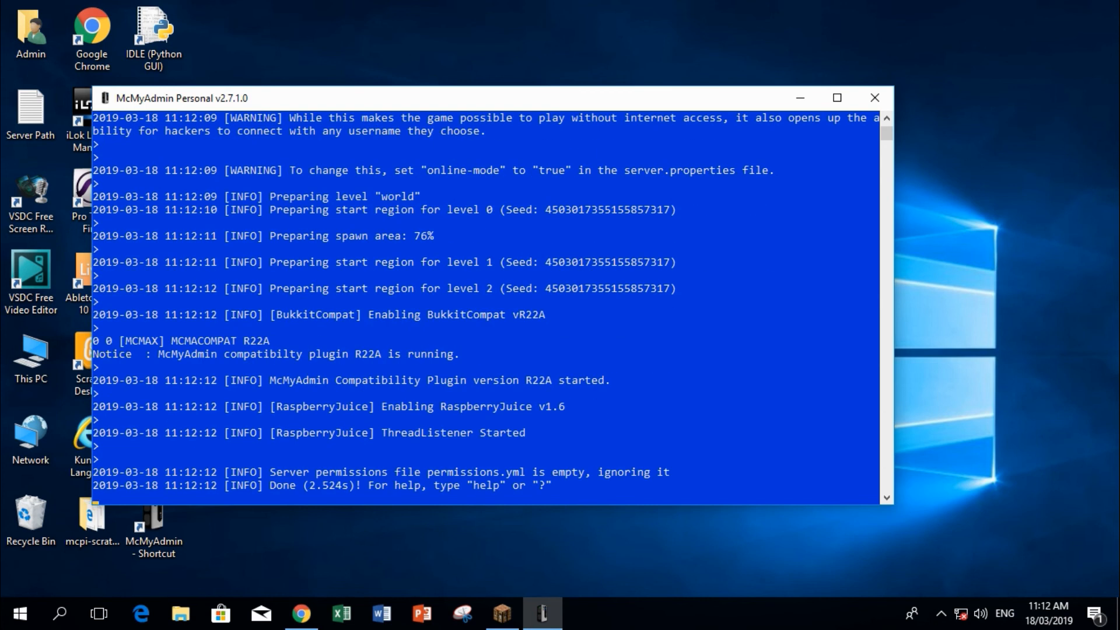
# Minimise the restarted McMyAdmin server console
pyautogui.click(536, 611)
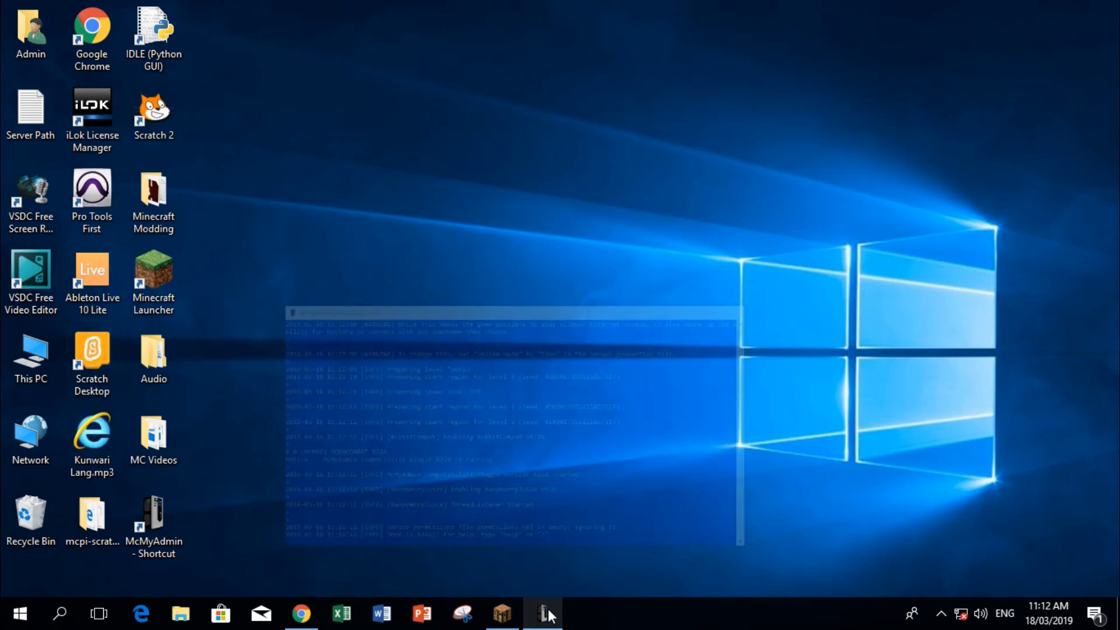
# Bring Minecraft forward and join the localhost Minecraft Server entry
pyautogui.click(539, 613)
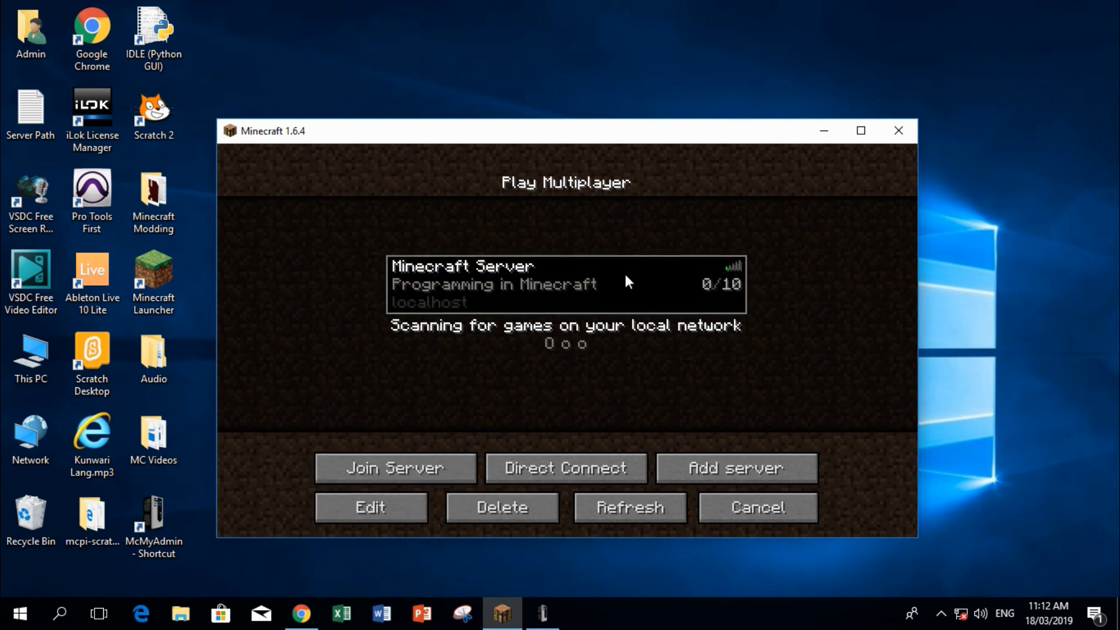
pyautogui.click(395, 468)
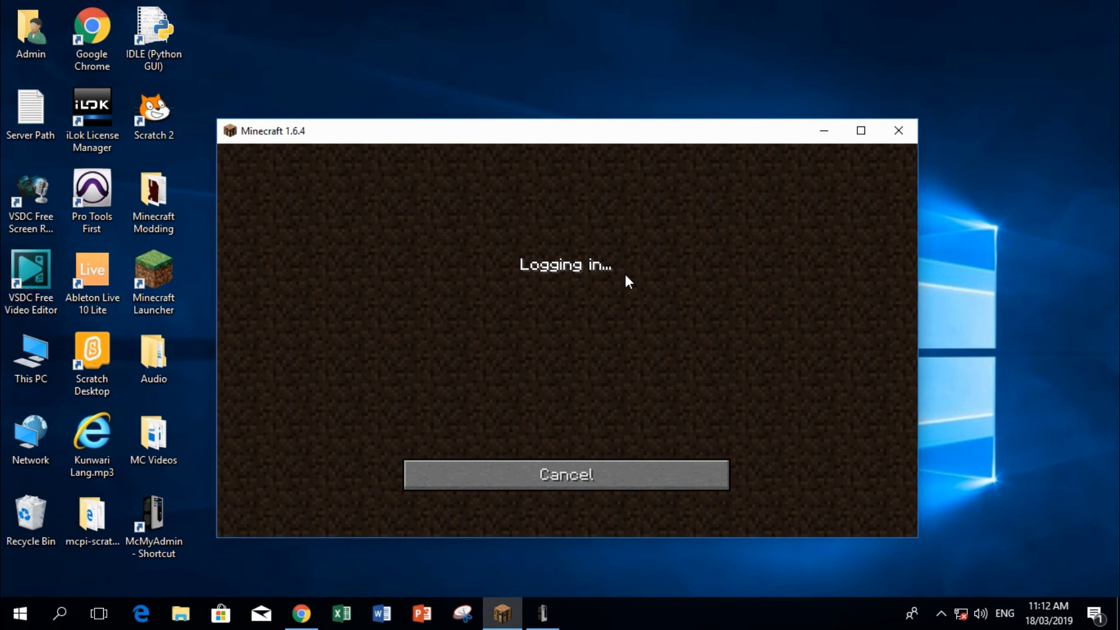
pyautogui.moveTo(631, 295)
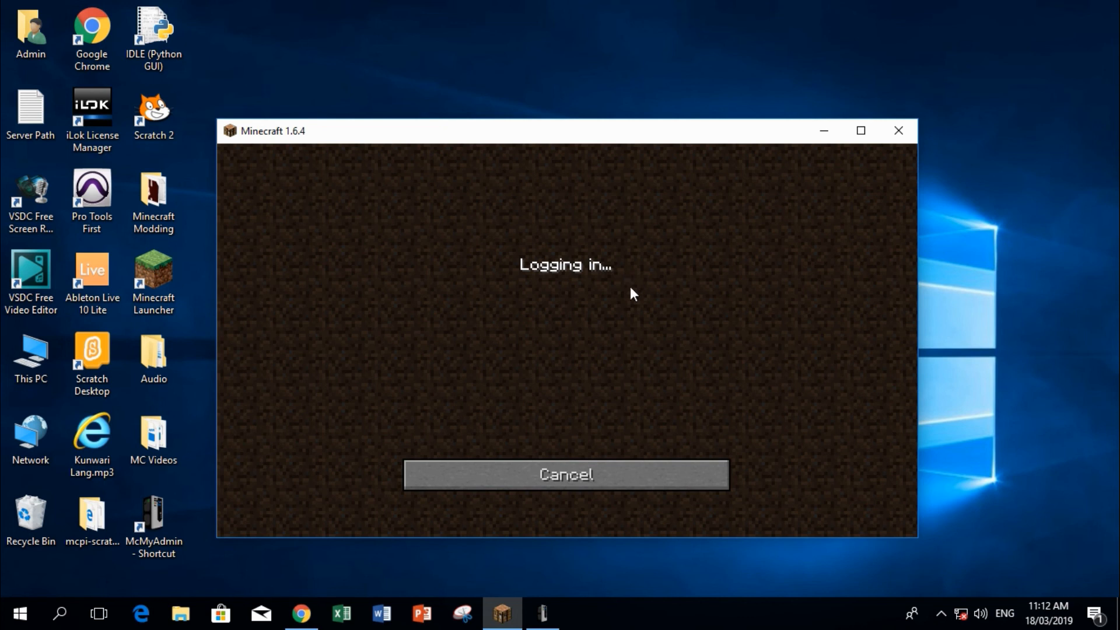
pyautogui.moveTo(470, 235)
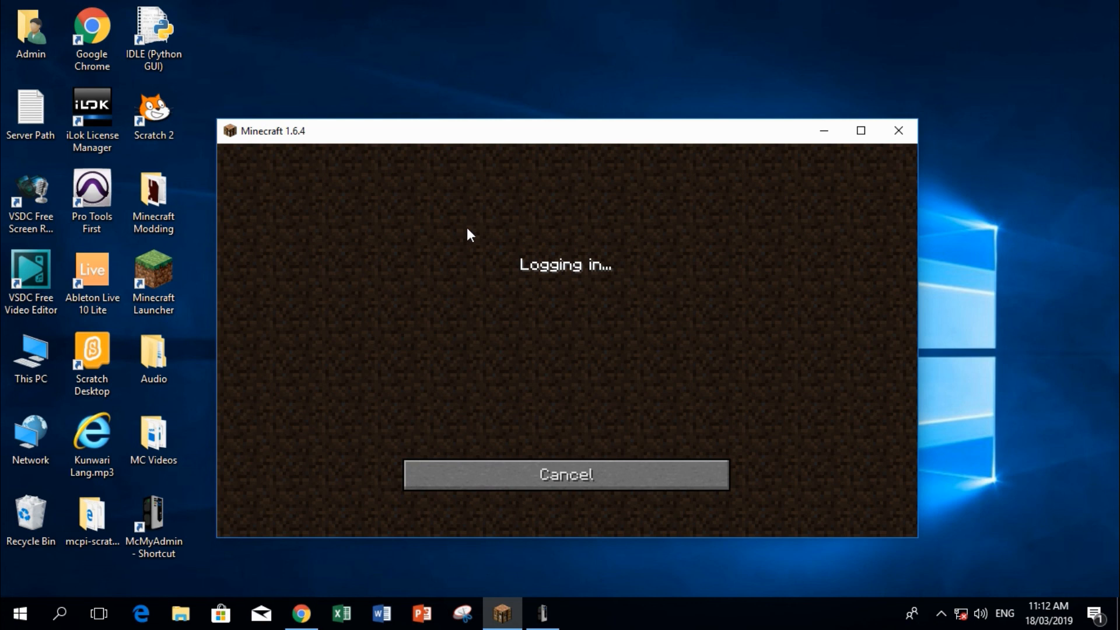
pyautogui.moveTo(645, 273)
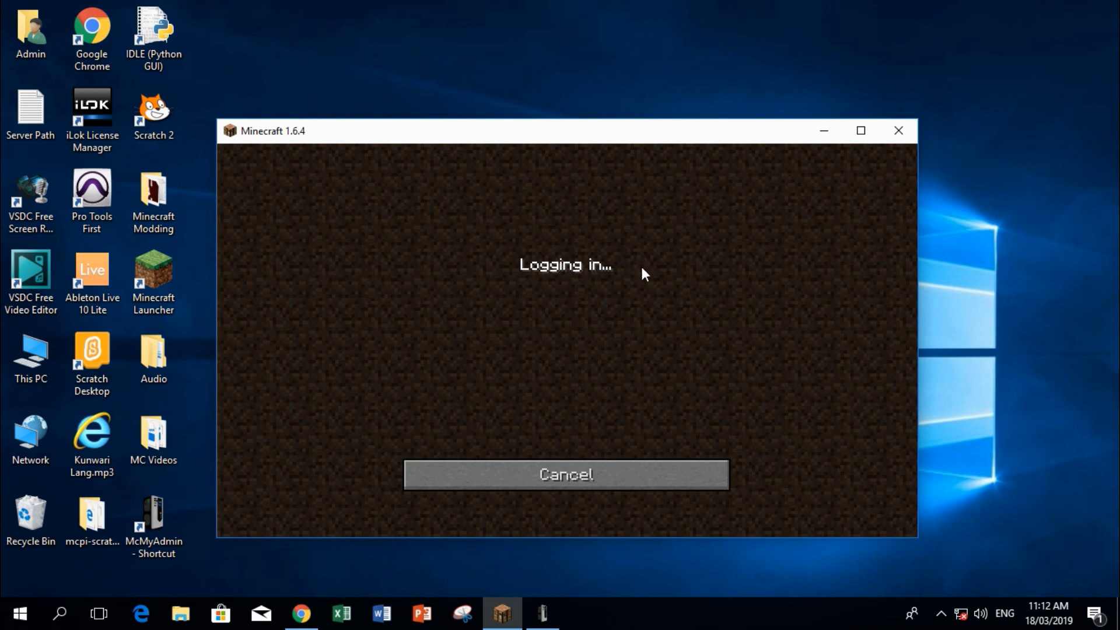
pyautogui.moveTo(528, 246)
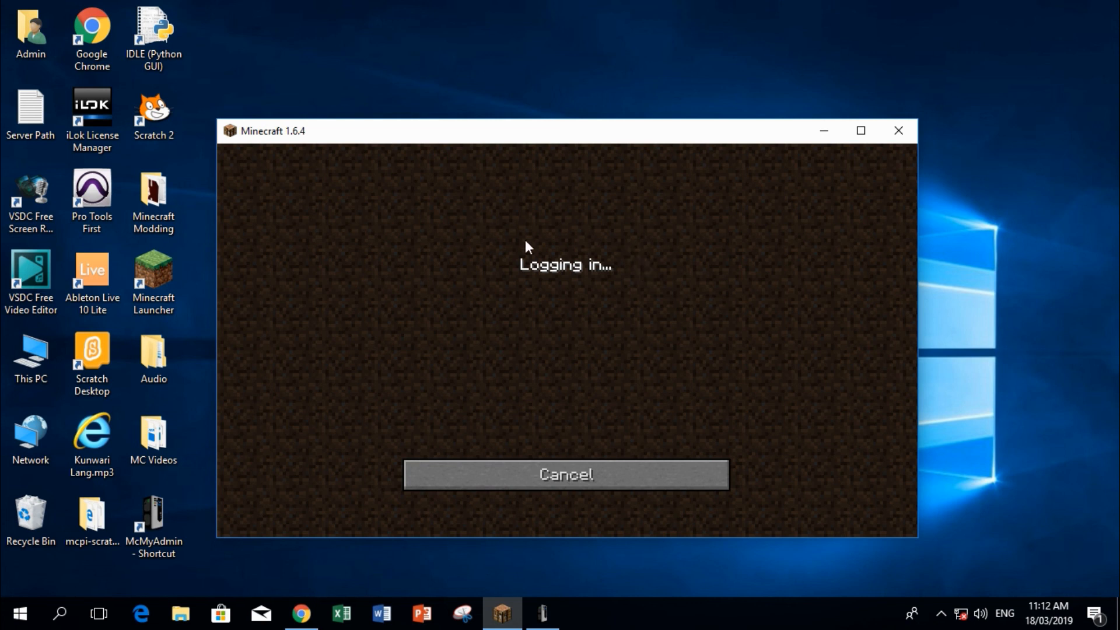